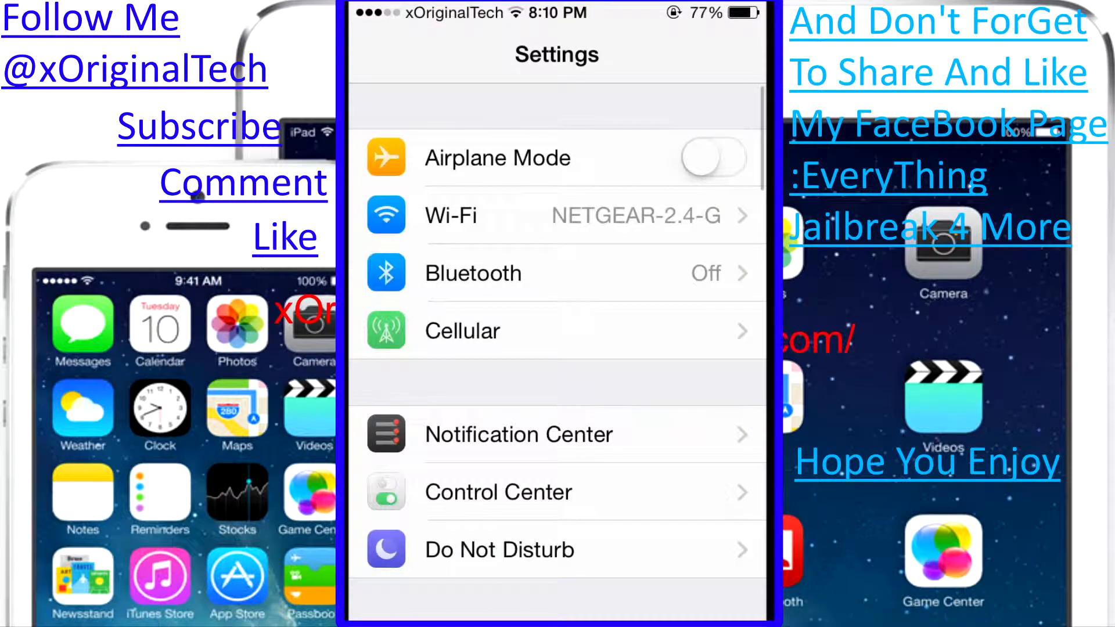
Reach the Background Manager tweak in Settings and view its per-app overrides list.
{"action": "scroll", "scroll_direction": "down", "scroll_amount": 3}
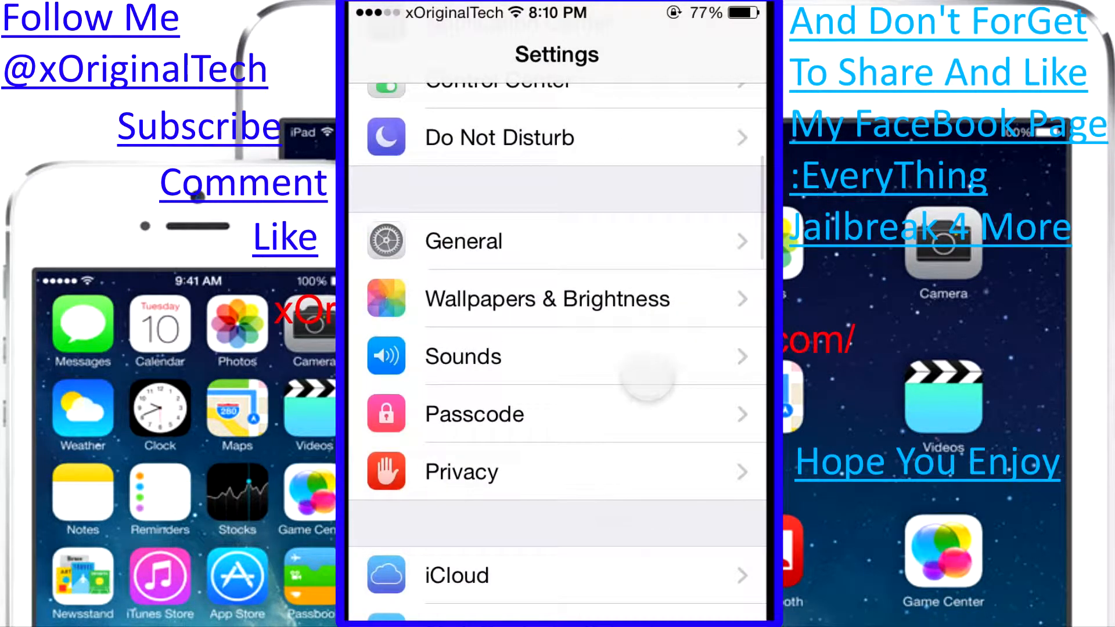
{"action": "left_click", "coordinate": [463, 241]}
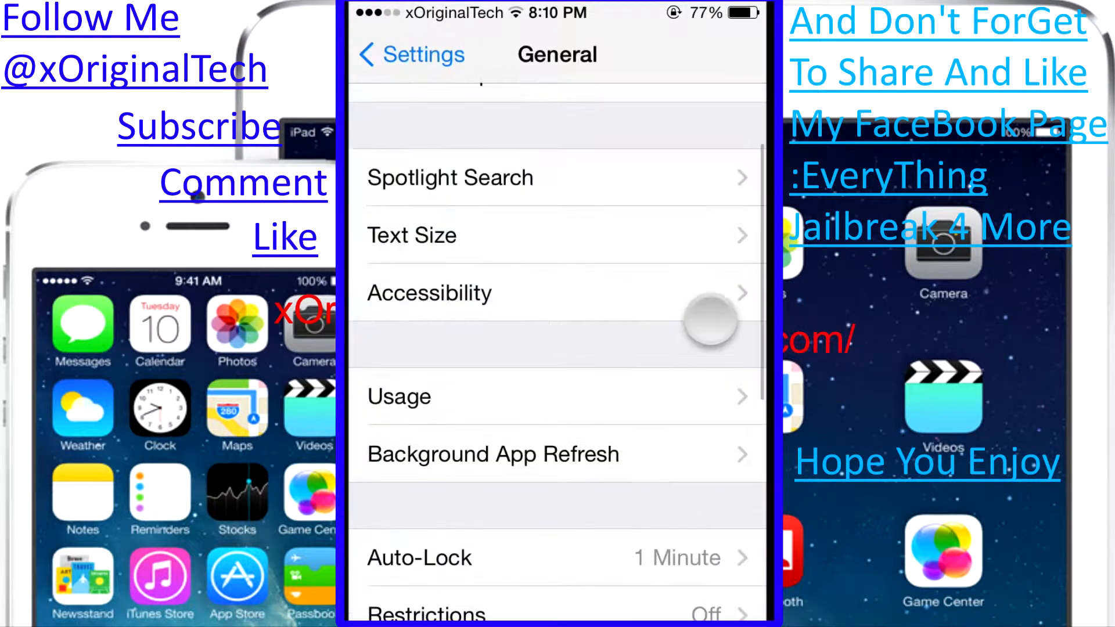
{"action": "scroll", "scroll_direction": "down", "scroll_amount": 3}
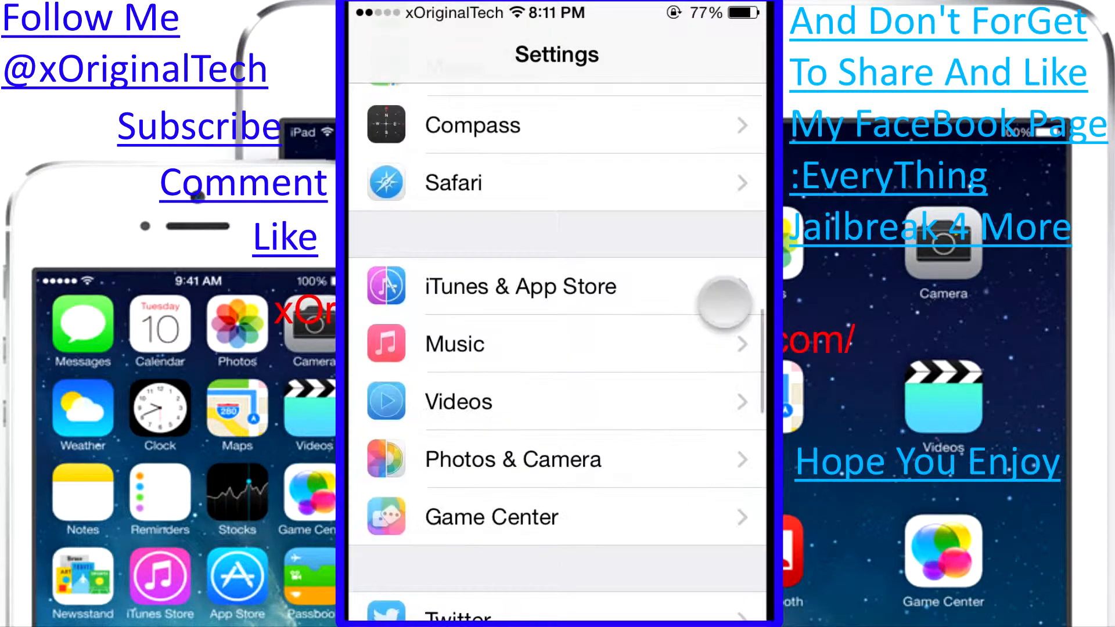
{"action": "scroll", "scroll_direction": "down", "scroll_amount": 3}
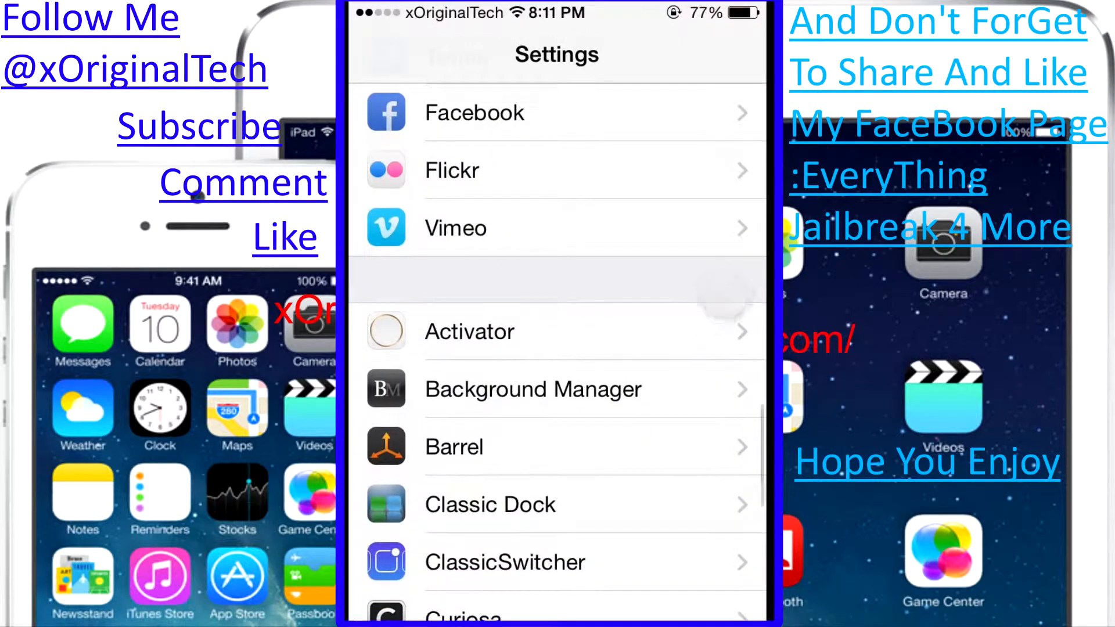
{"action": "left_click", "coordinate": [534, 389]}
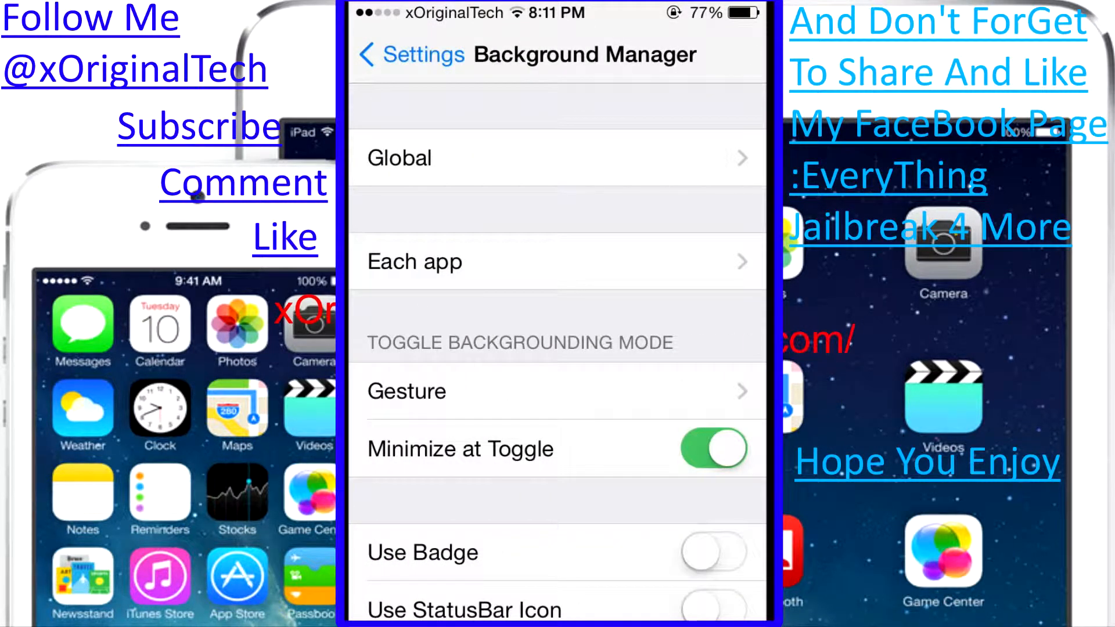
{"action": "left_click", "coordinate": [414, 261]}
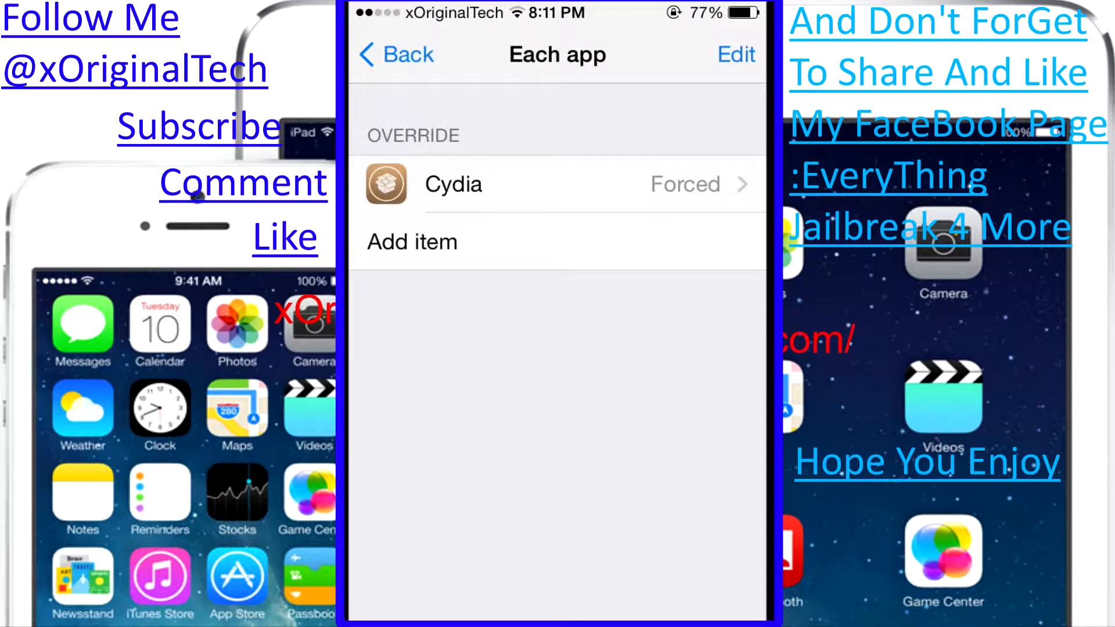
{"action": "left_click", "coordinate": [395, 54]}
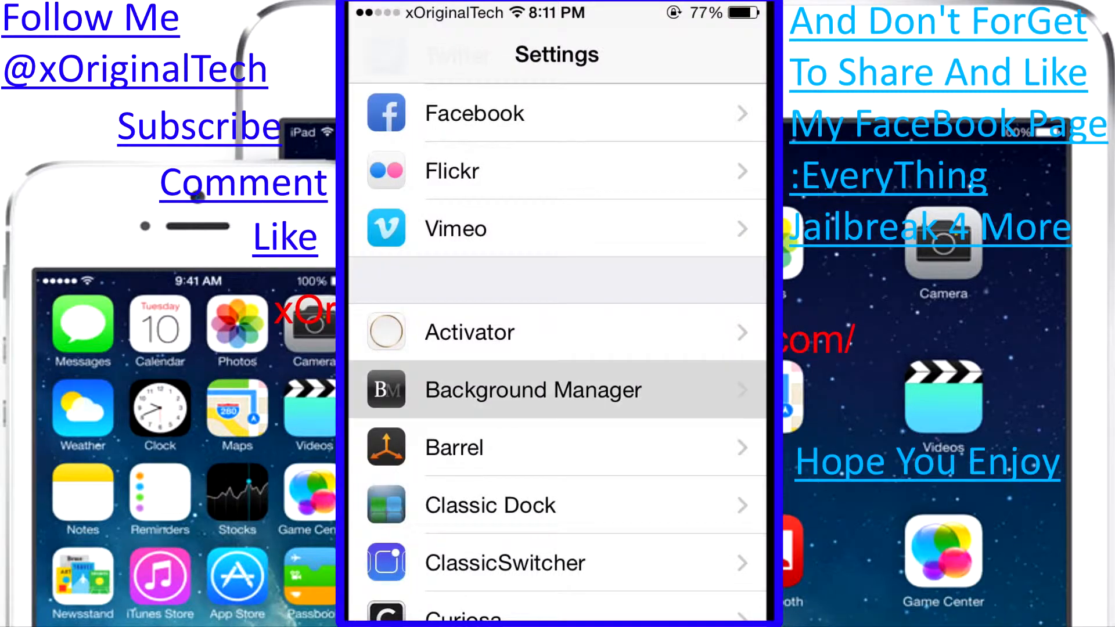
Add a per-app override for Cydia via Each app, picking Cydia from the app list.
{"action": "left_click", "coordinate": [532, 390]}
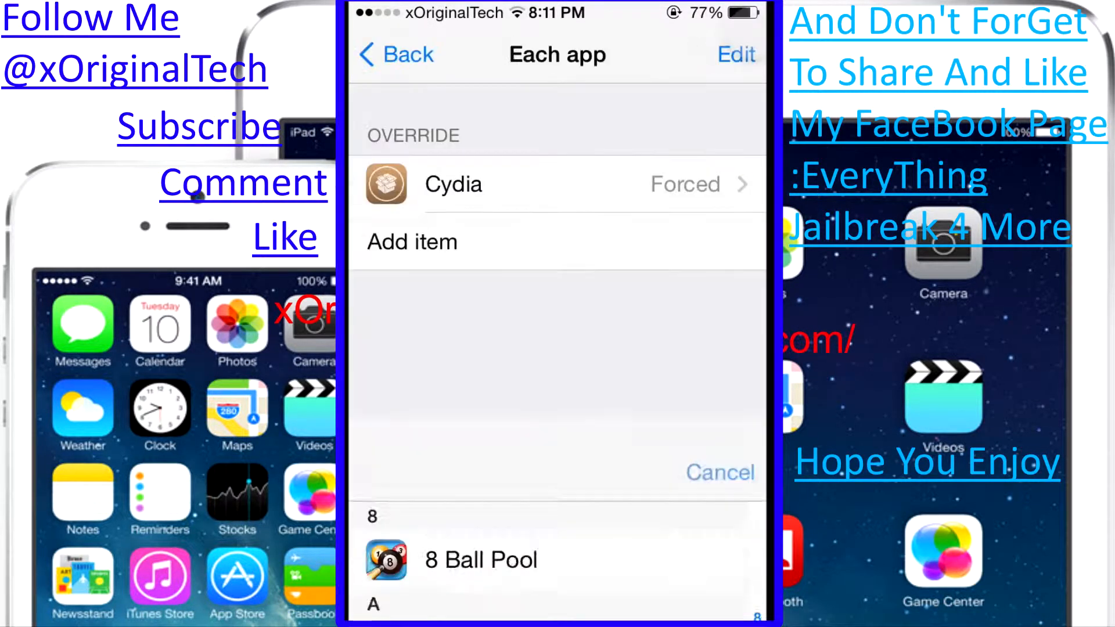
{"action": "left_click", "coordinate": [394, 54]}
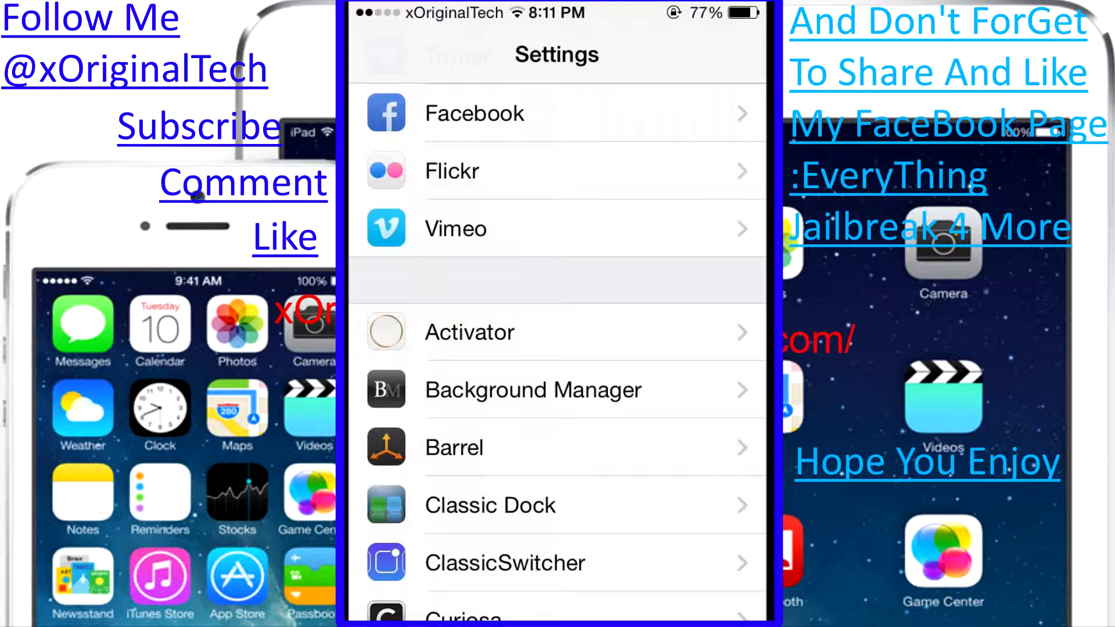
{"action": "left_click", "coordinate": [532, 390]}
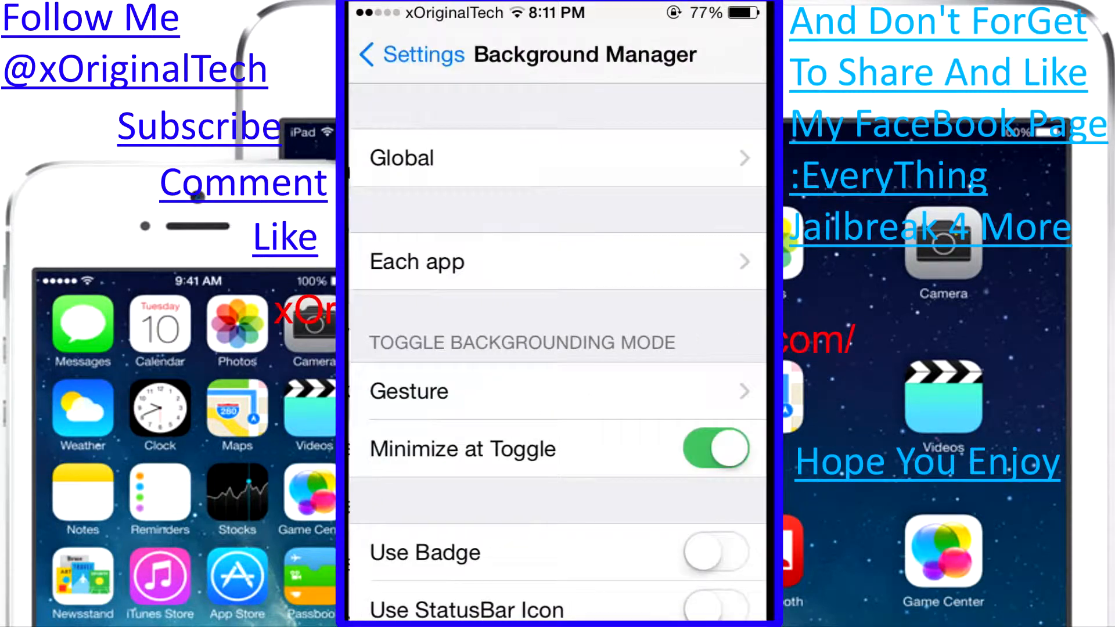
{"action": "left_click", "coordinate": [417, 262]}
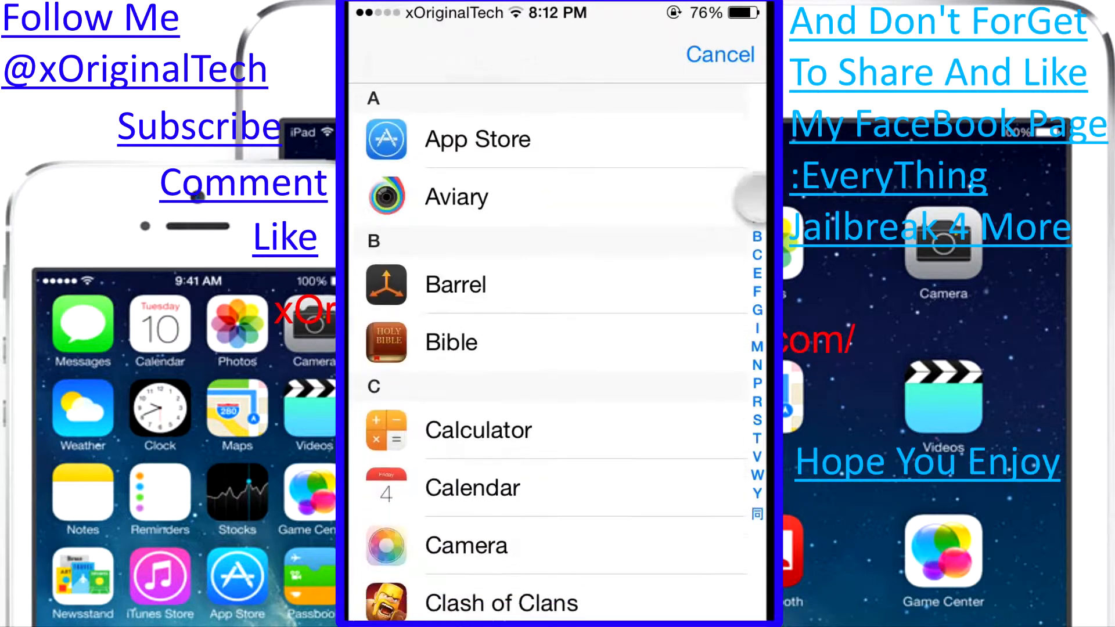
{"action": "scroll", "scroll_direction": "down", "scroll_amount": 3}
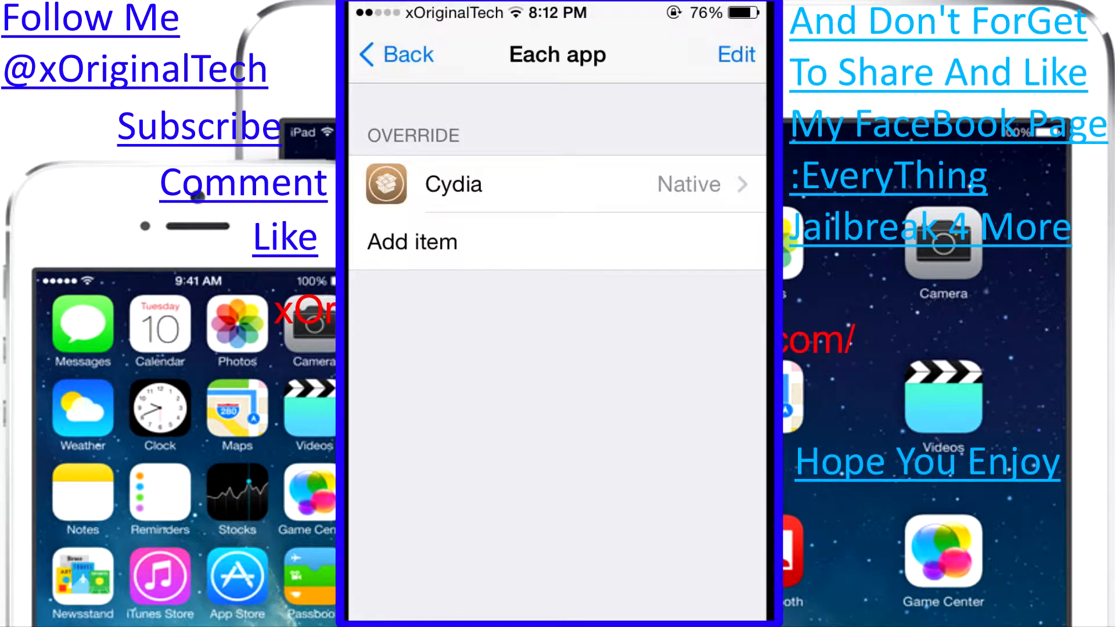
Confirm Cydia's override as Forced primary, Native secondary with Force Native mode on, then go Home.
{"action": "left_click", "coordinate": [452, 185]}
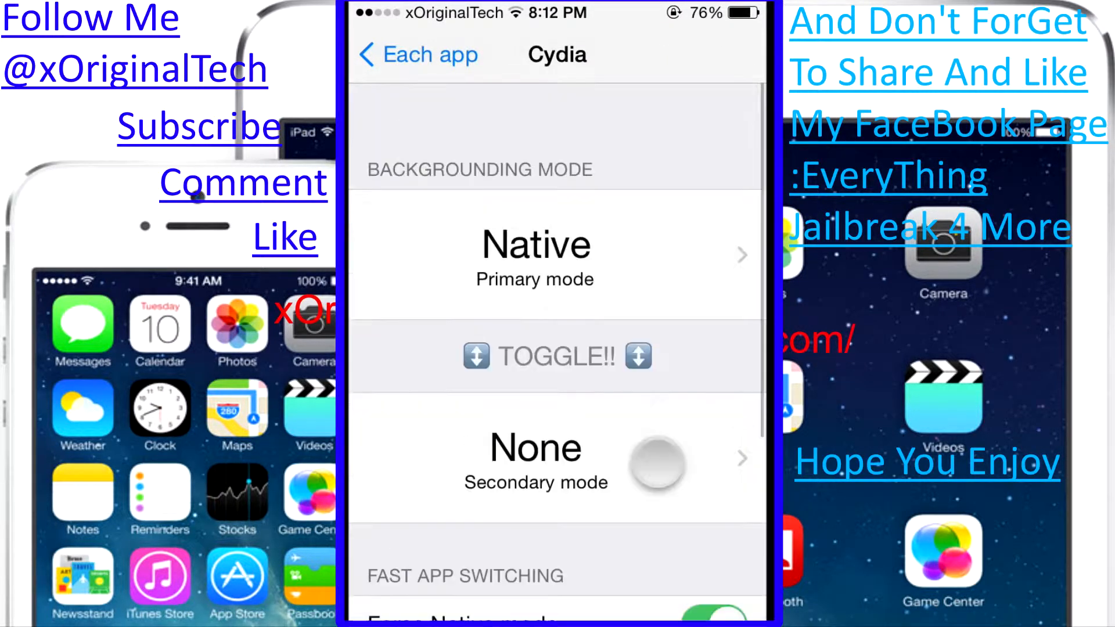
{"action": "left_click", "coordinate": [534, 256]}
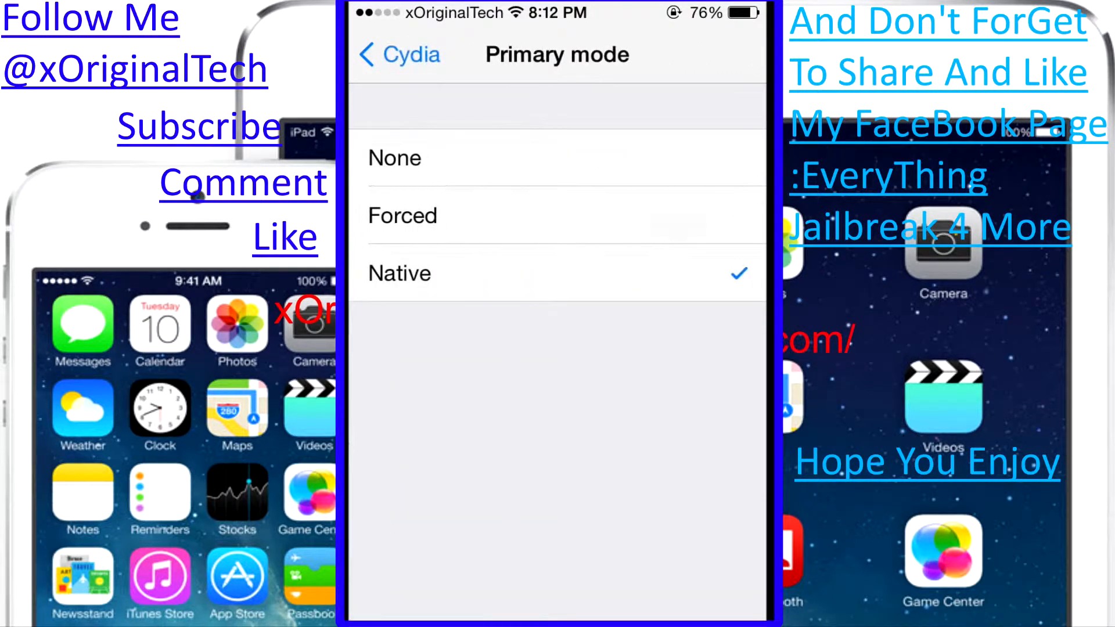
{"action": "left_click", "coordinate": [400, 55]}
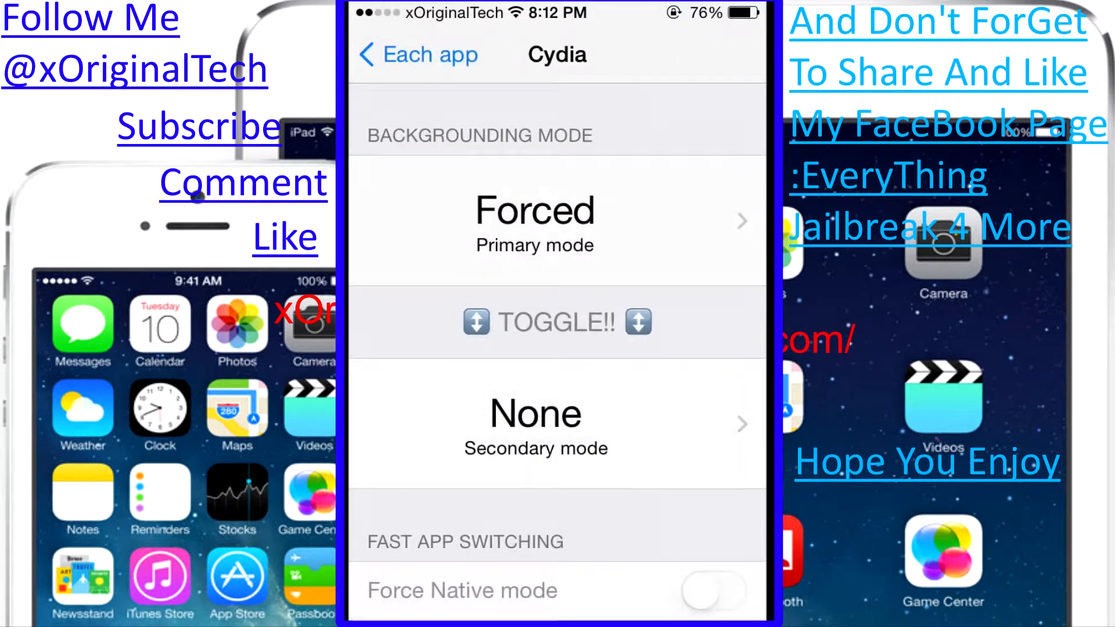
{"action": "left_click", "coordinate": [534, 426]}
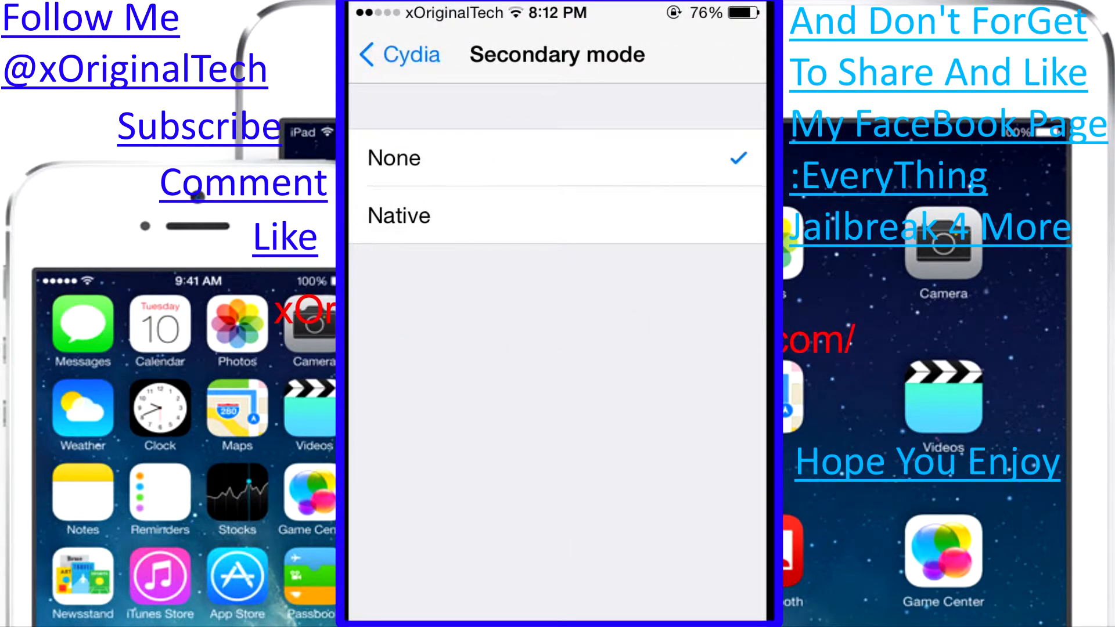
{"action": "left_click", "coordinate": [398, 54]}
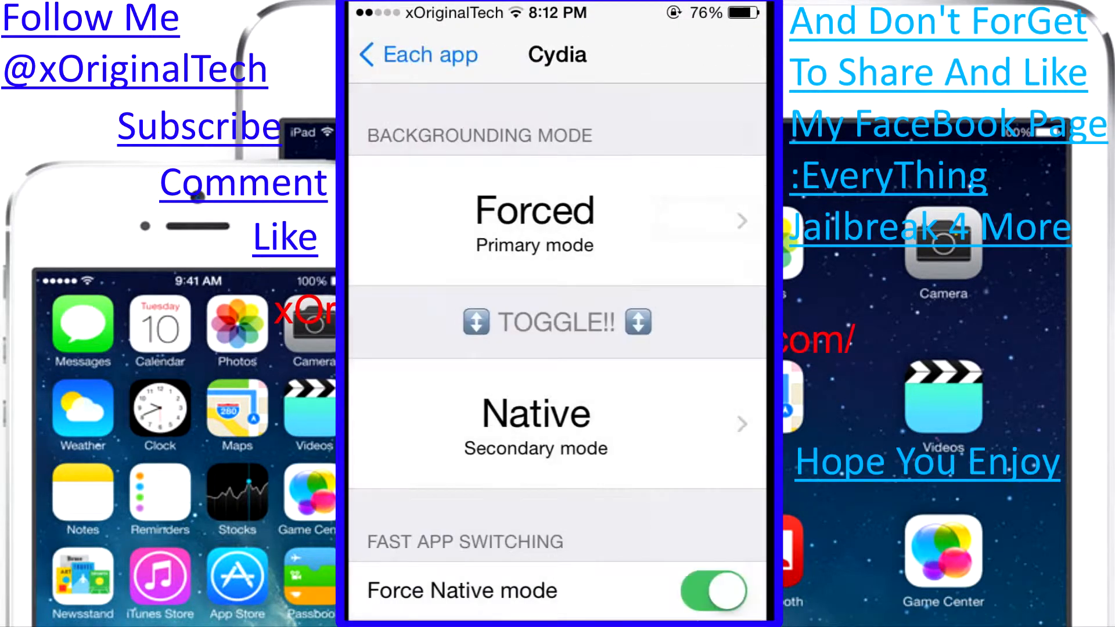
{"action": "scroll", "scroll_direction": "down", "scroll_amount": 3}
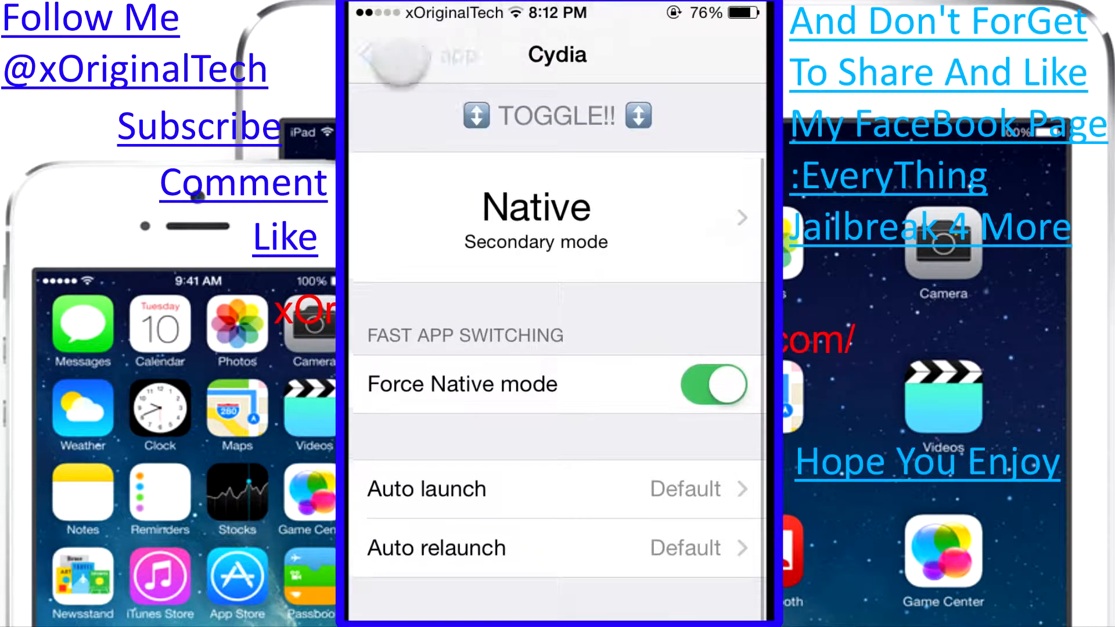
{"action": "left_click", "coordinate": [373, 55]}
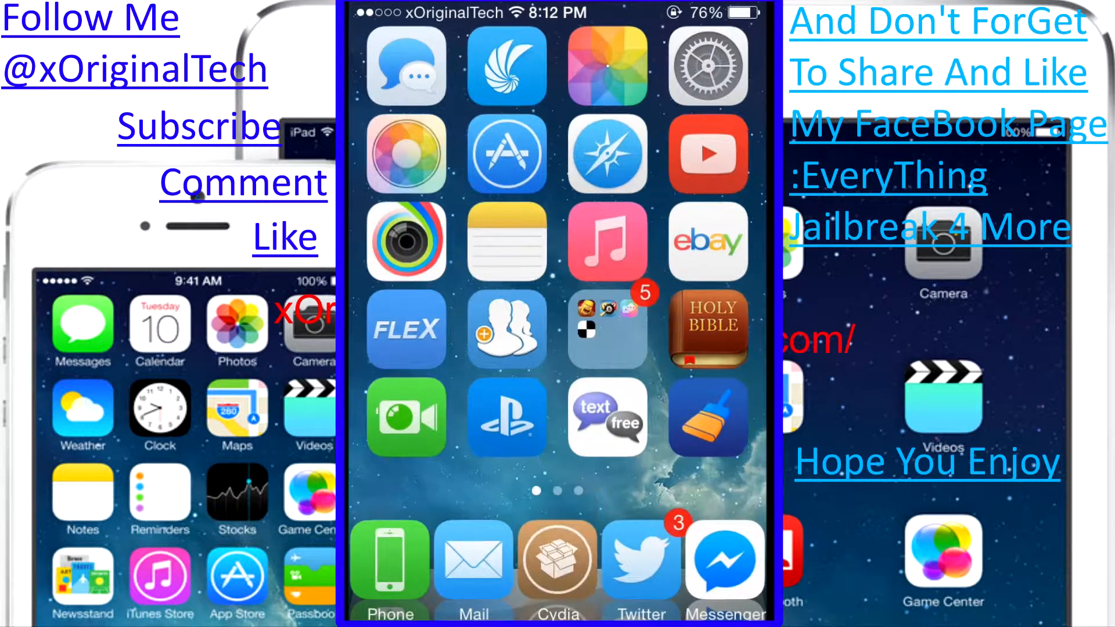
Launch Cydia, leave to the home screen, and reopen it to verify it did not reload.
{"action": "left_click", "coordinate": [556, 570]}
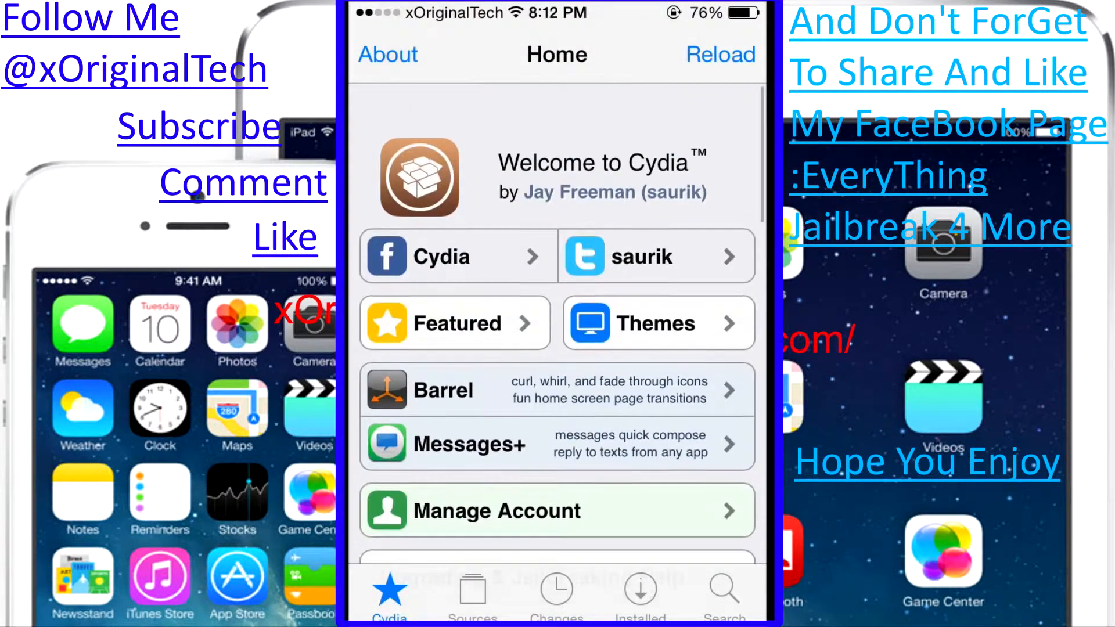
{"action": "scroll", "scroll_direction": "down", "scroll_amount": 3}
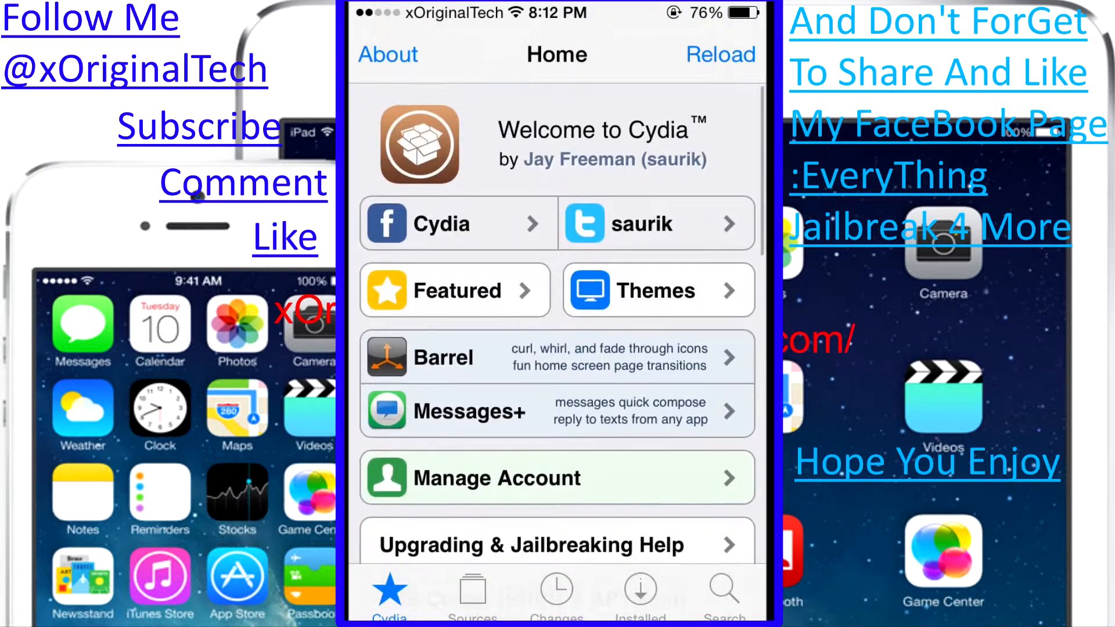
{"action": "left_click", "coordinate": [639, 590]}
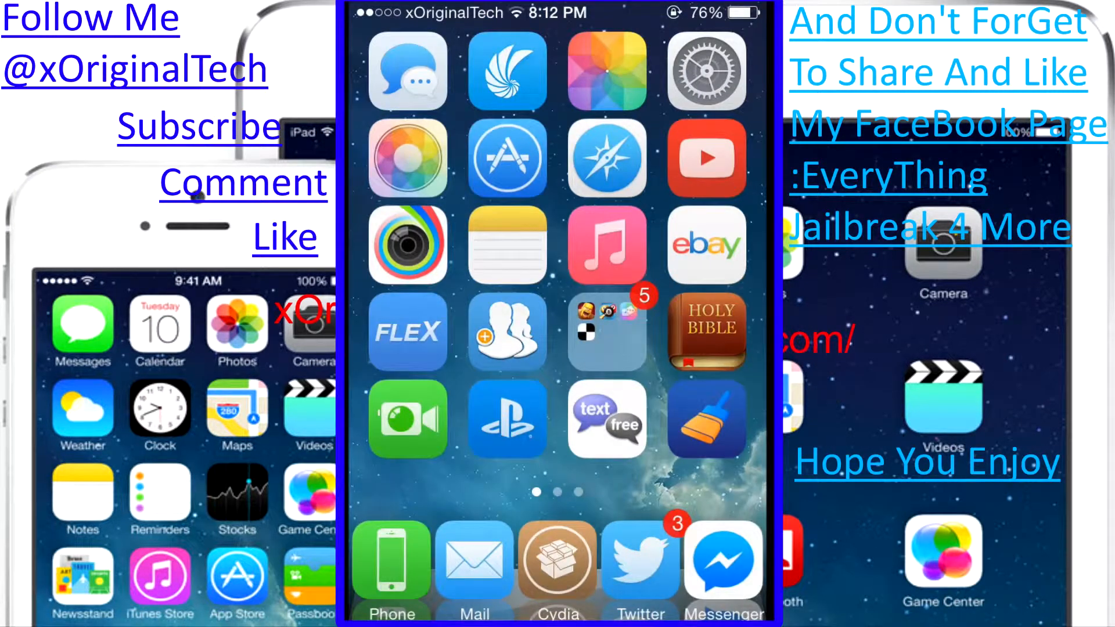
{"action": "left_click", "coordinate": [557, 562]}
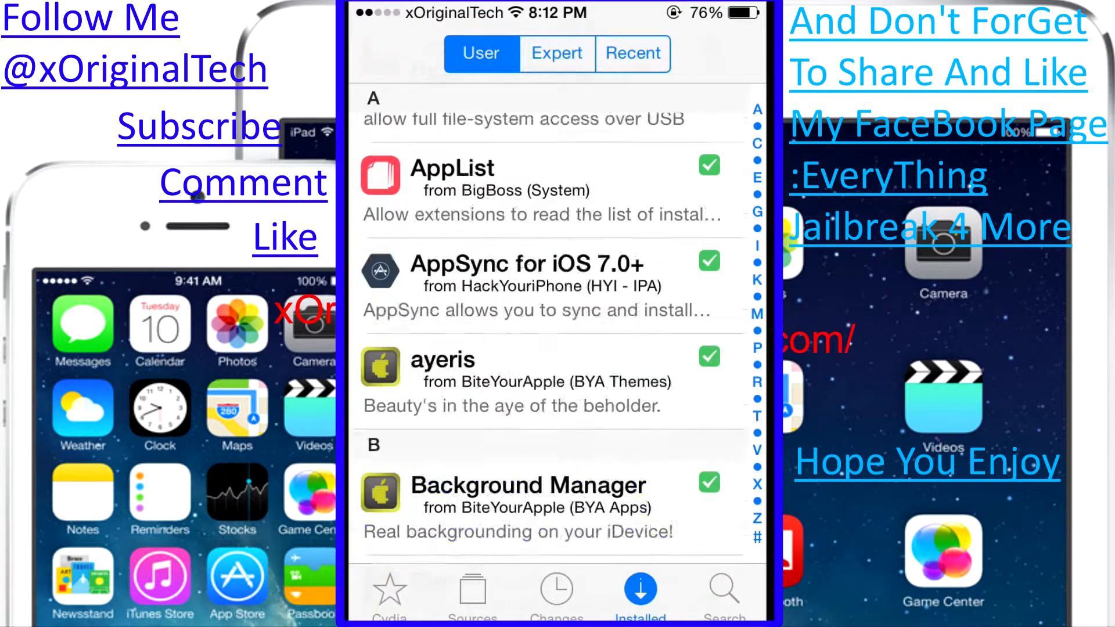
Browse the Installed packages list, then return to Cydia's home page.
{"action": "scroll", "scroll_direction": "down", "scroll_amount": 3}
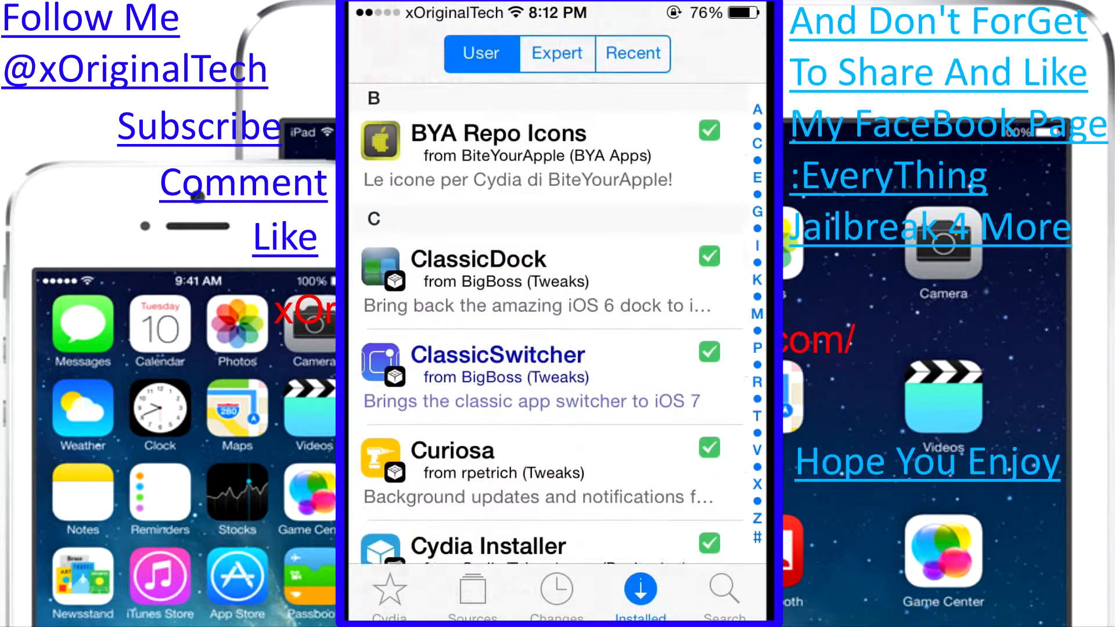
{"action": "scroll", "scroll_direction": "down", "scroll_amount": 3}
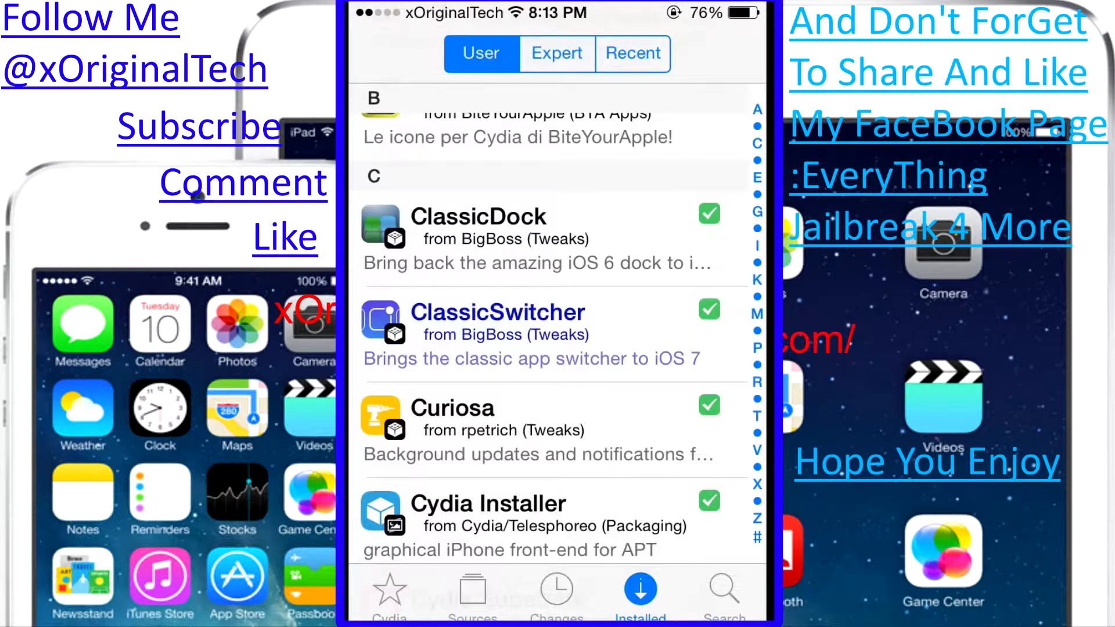
{"action": "left_click", "coordinate": [389, 590]}
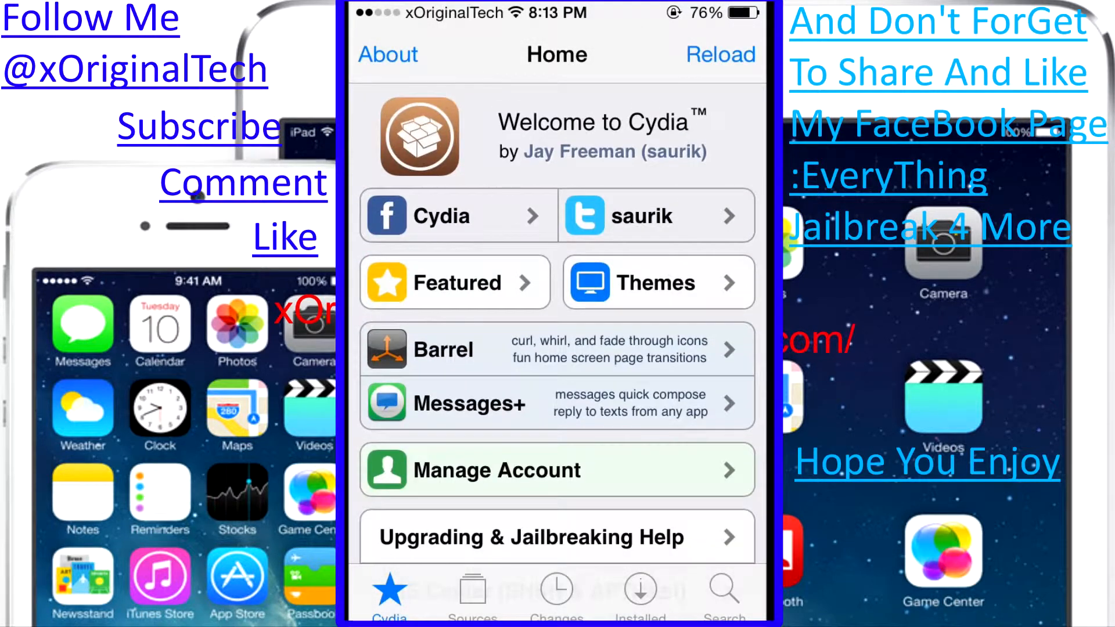
{"action": "left_click", "coordinate": [473, 590]}
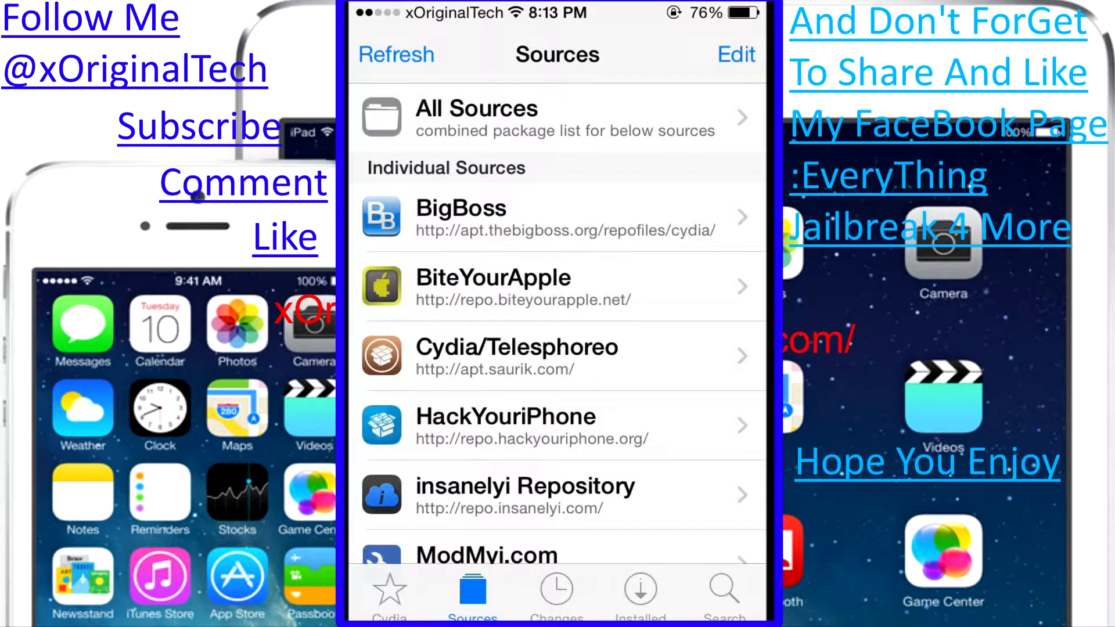
{"action": "scroll", "scroll_direction": "down", "scroll_amount": 3}
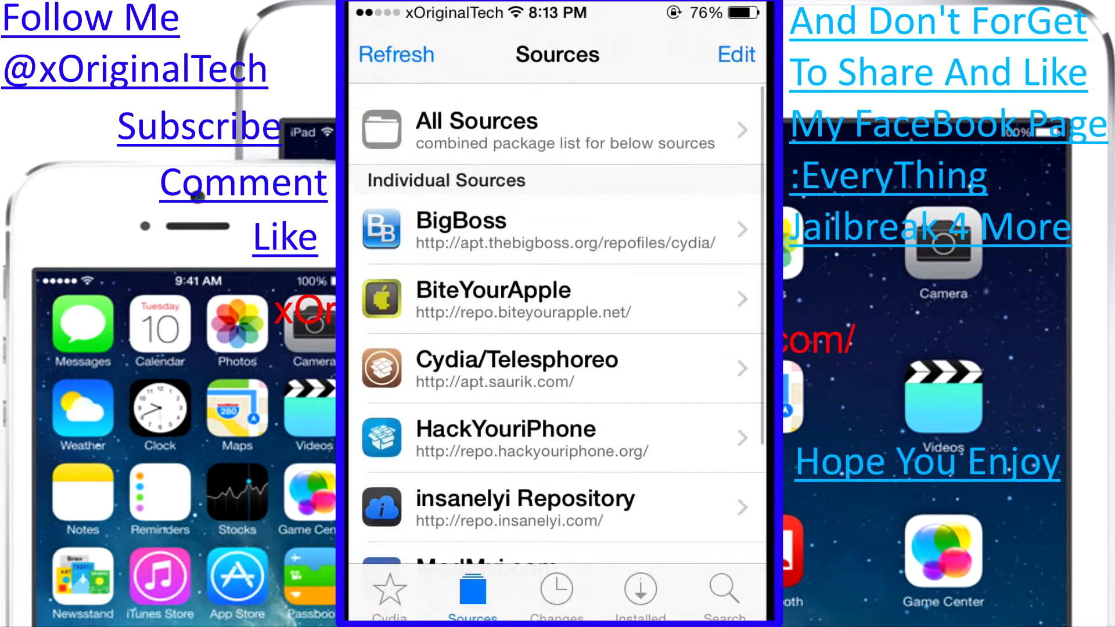
{"action": "scroll", "scroll_direction": "down", "scroll_amount": 3}
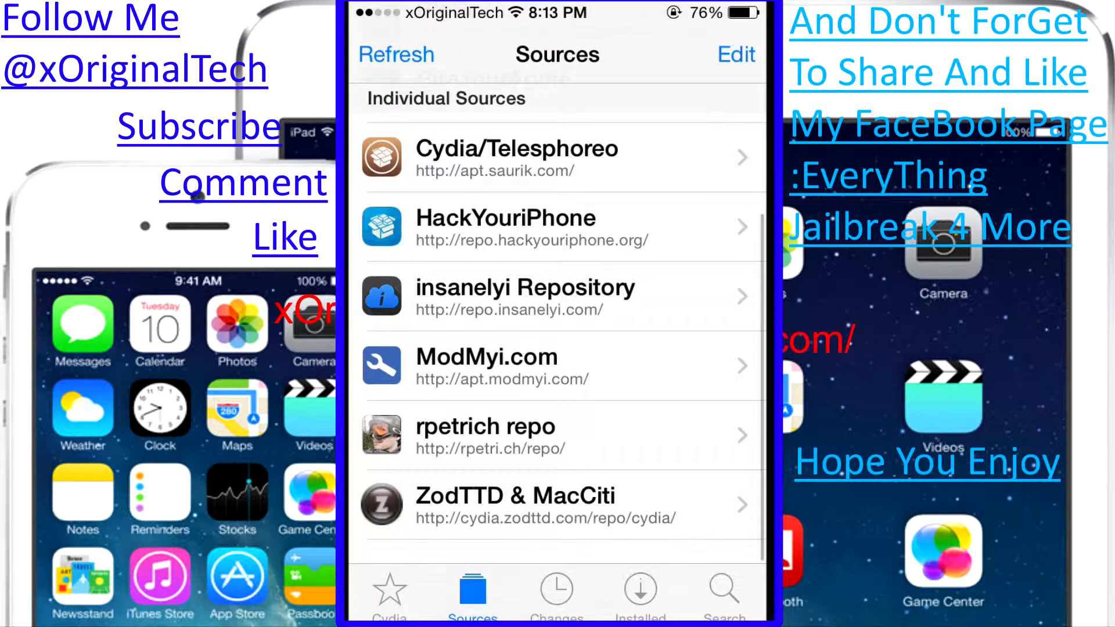
{"action": "left_click", "coordinate": [390, 590]}
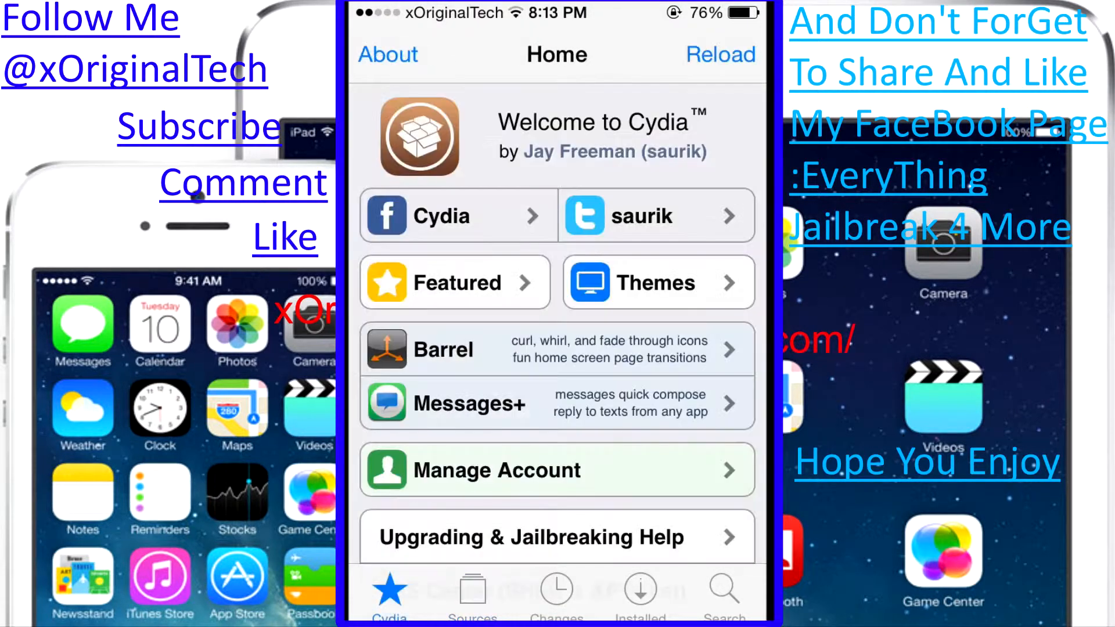
{"action": "scroll", "scroll_direction": "down", "scroll_amount": 3}
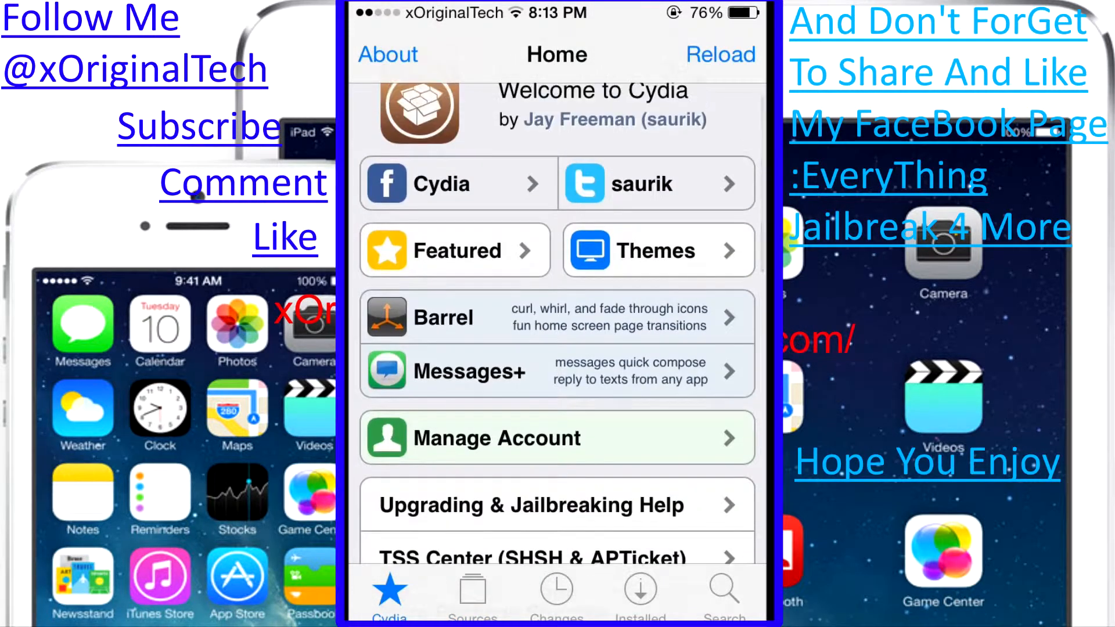
{"action": "scroll", "scroll_direction": "down", "scroll_amount": 3}
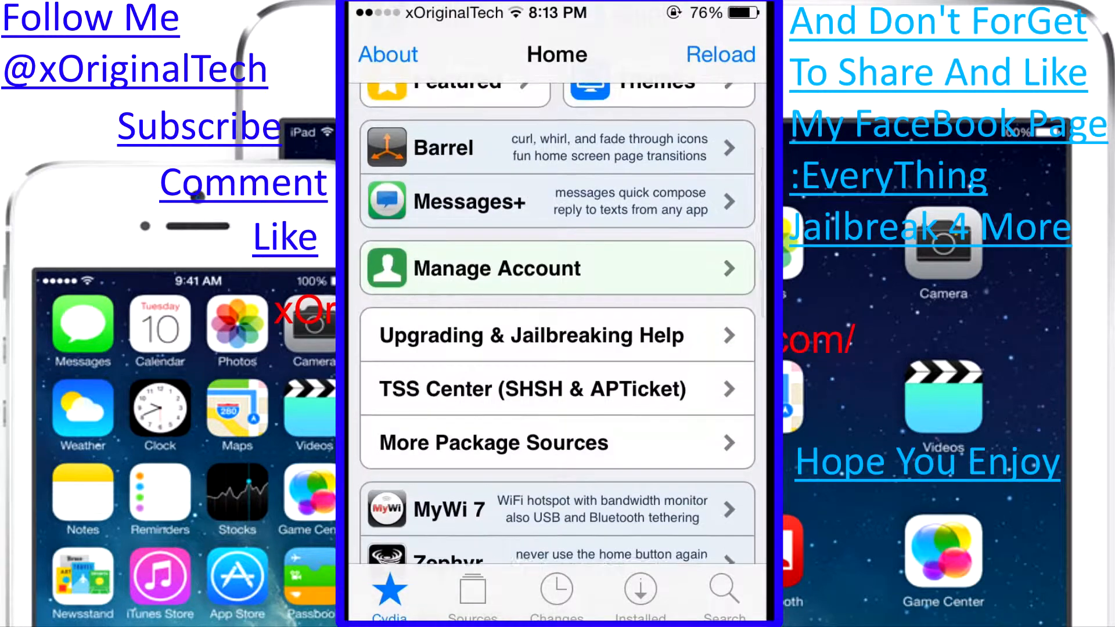